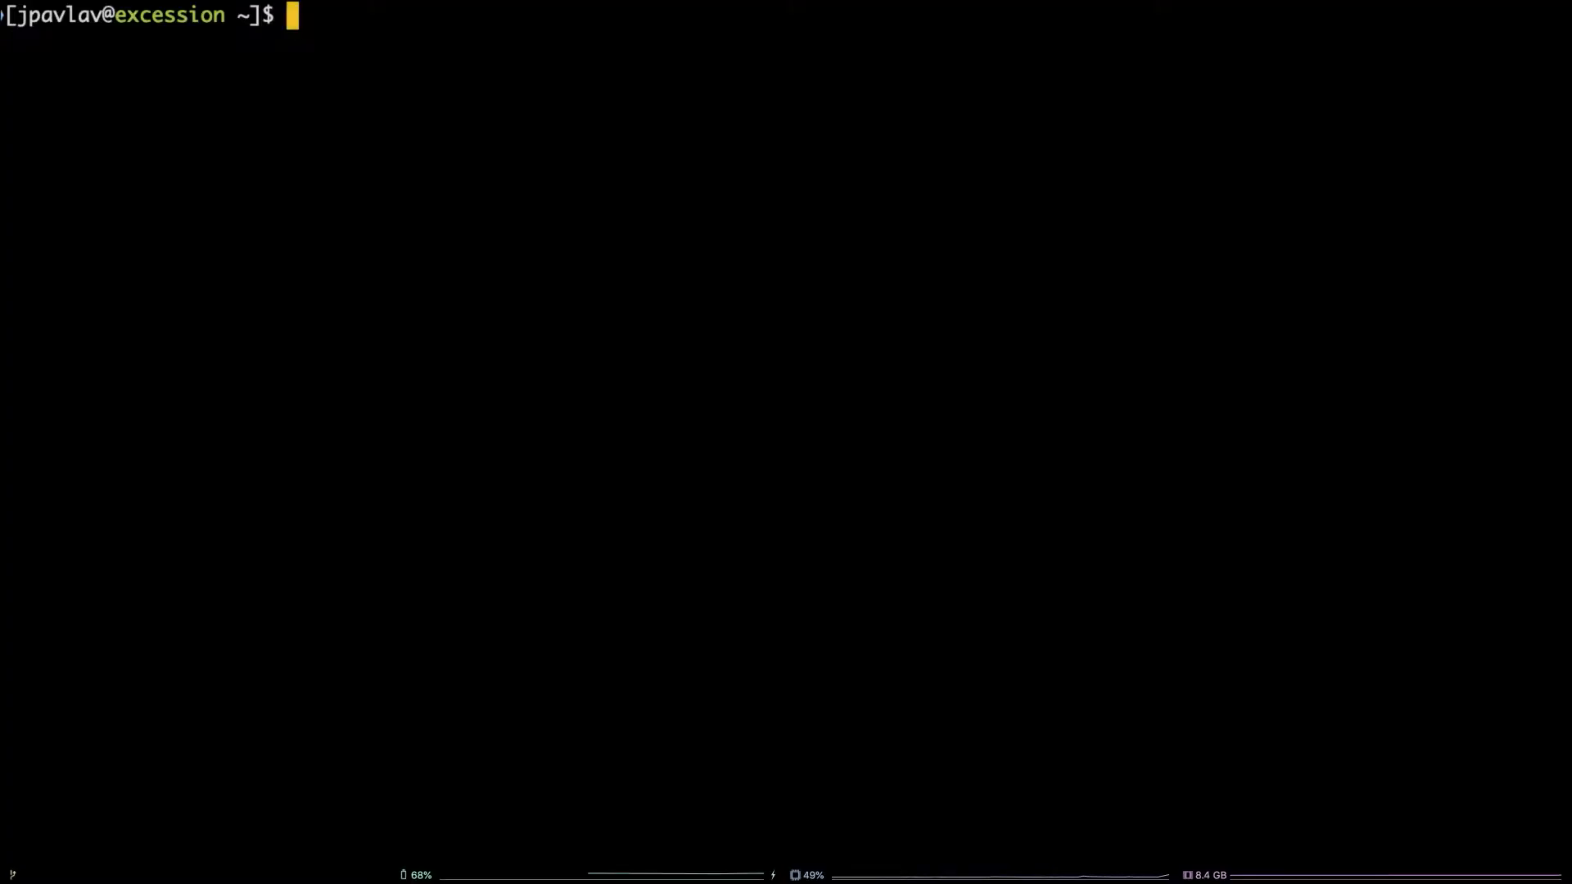
- Connect as root to centos.fun.com over SSH
type("ssh root@centos.fun.com")
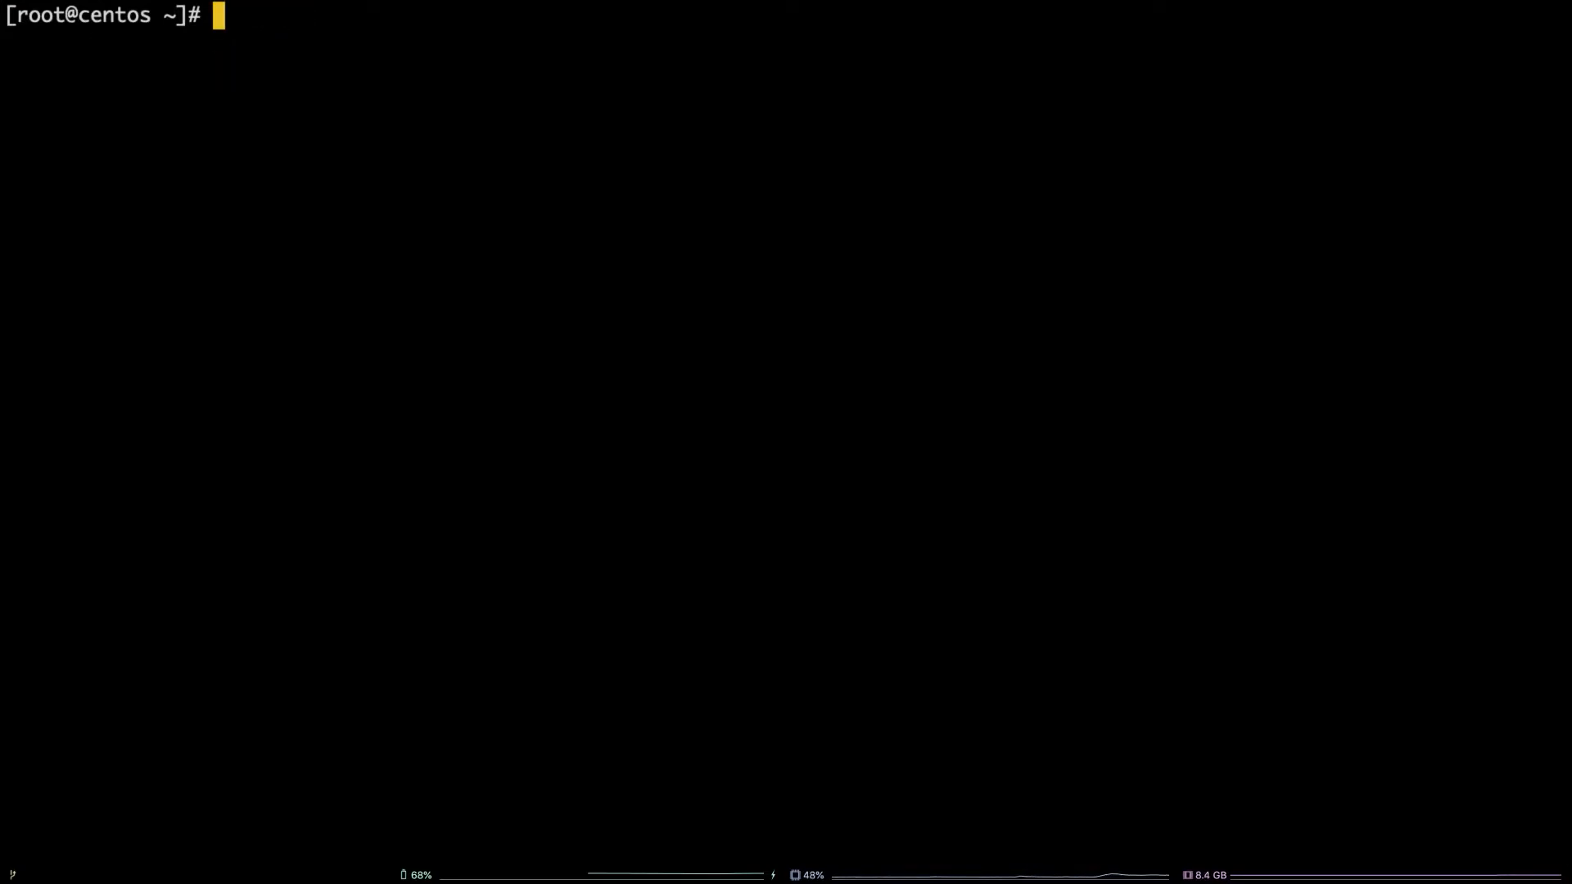
- Confirm the root user with whoami and install the snapd package via yum
type("whoami")
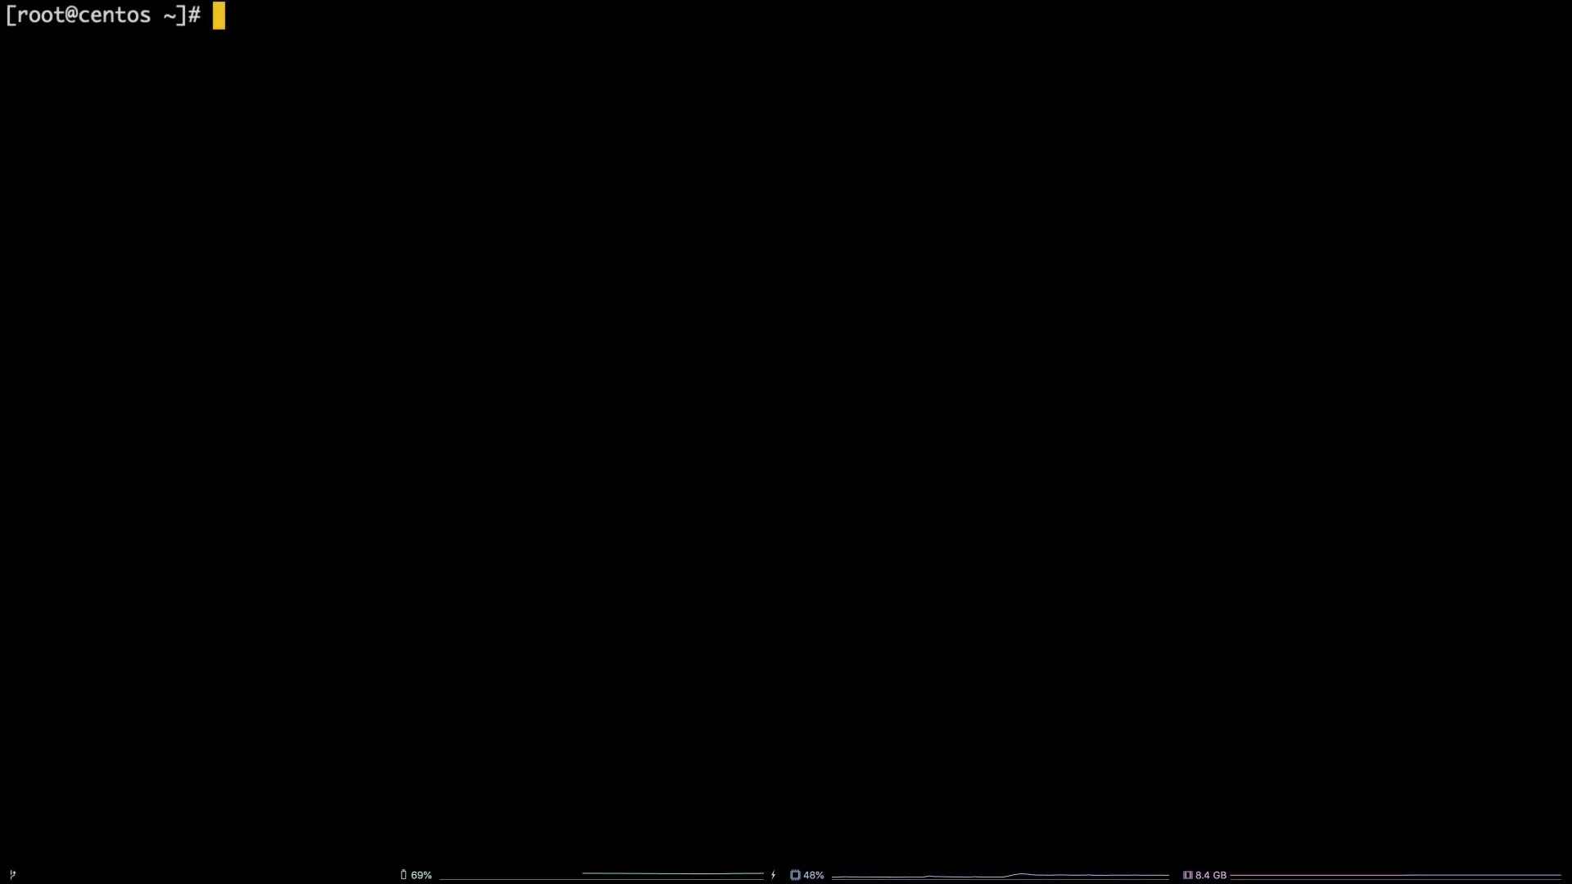
type("yu")
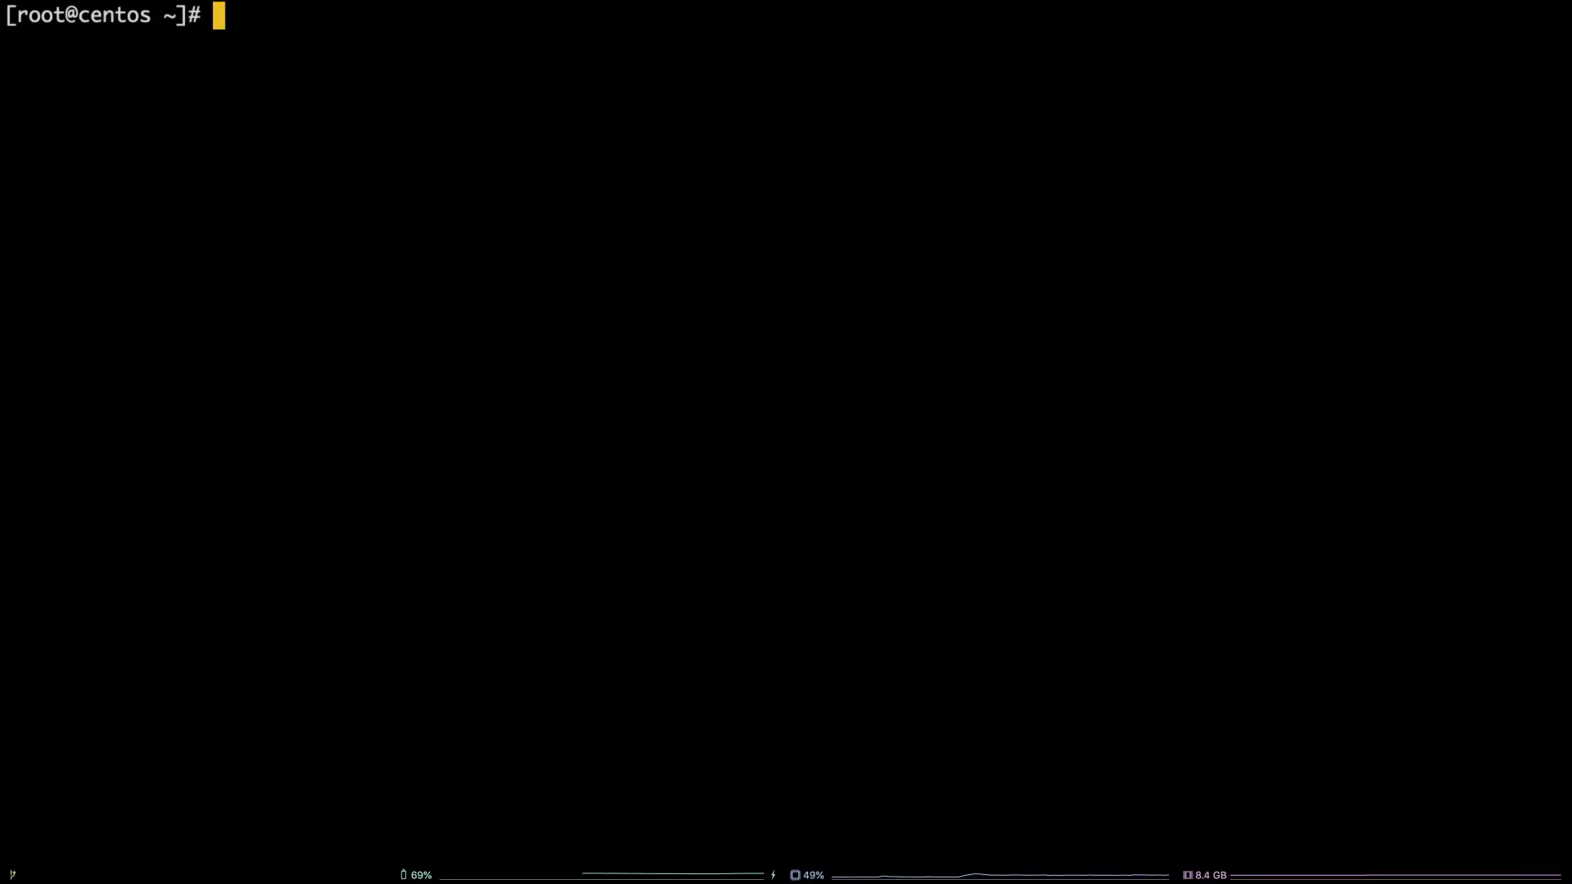
type("yum install snap")
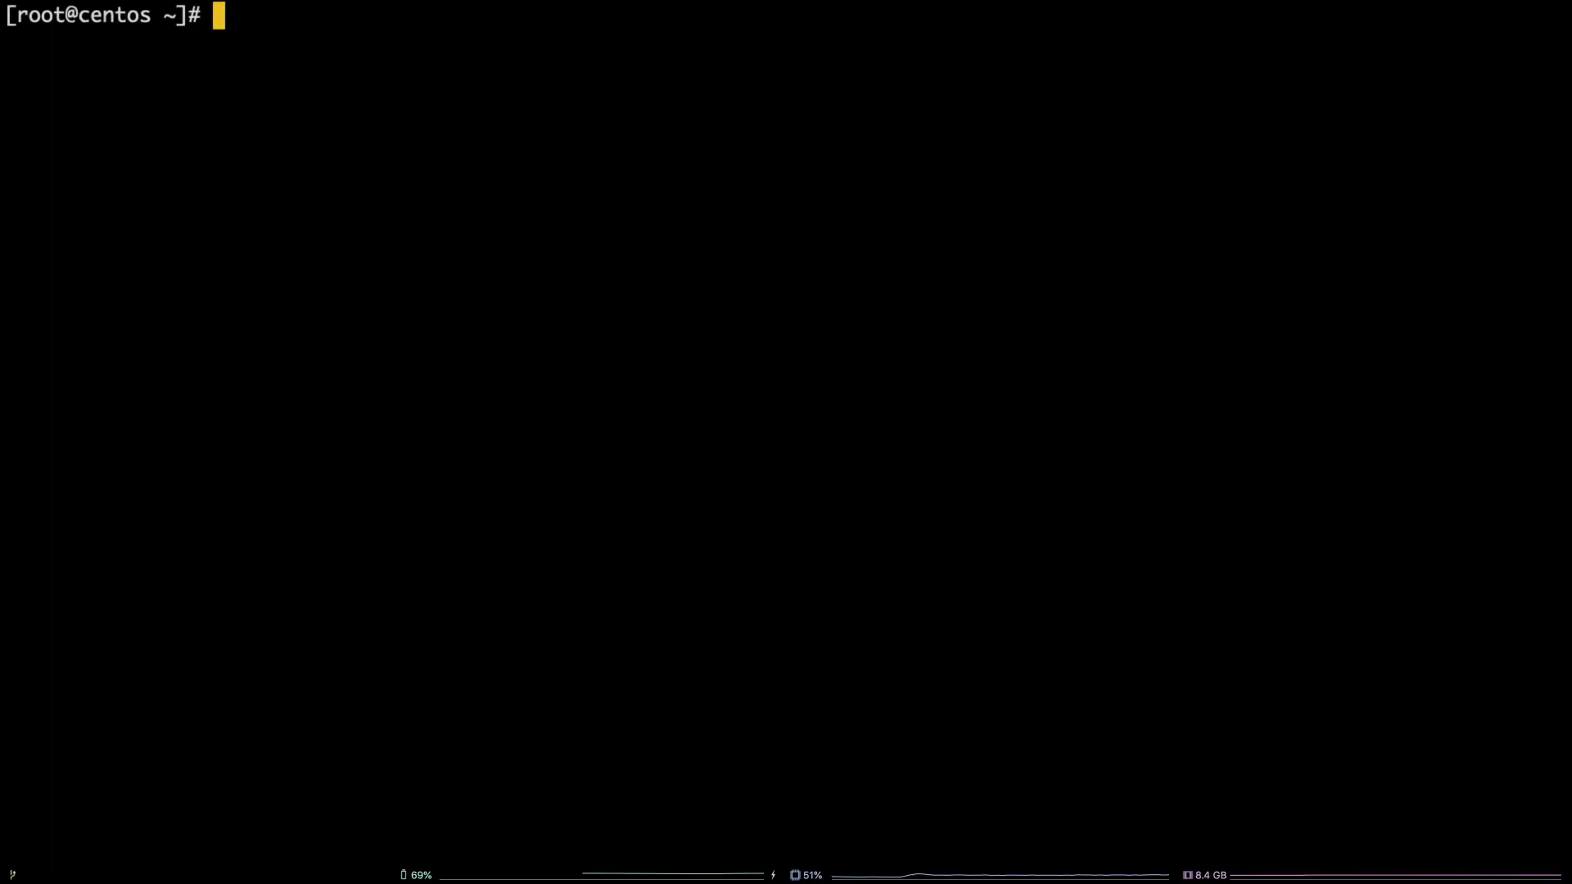
- Enable and start snapd.socket with systemctl enable --now
type("systemct")
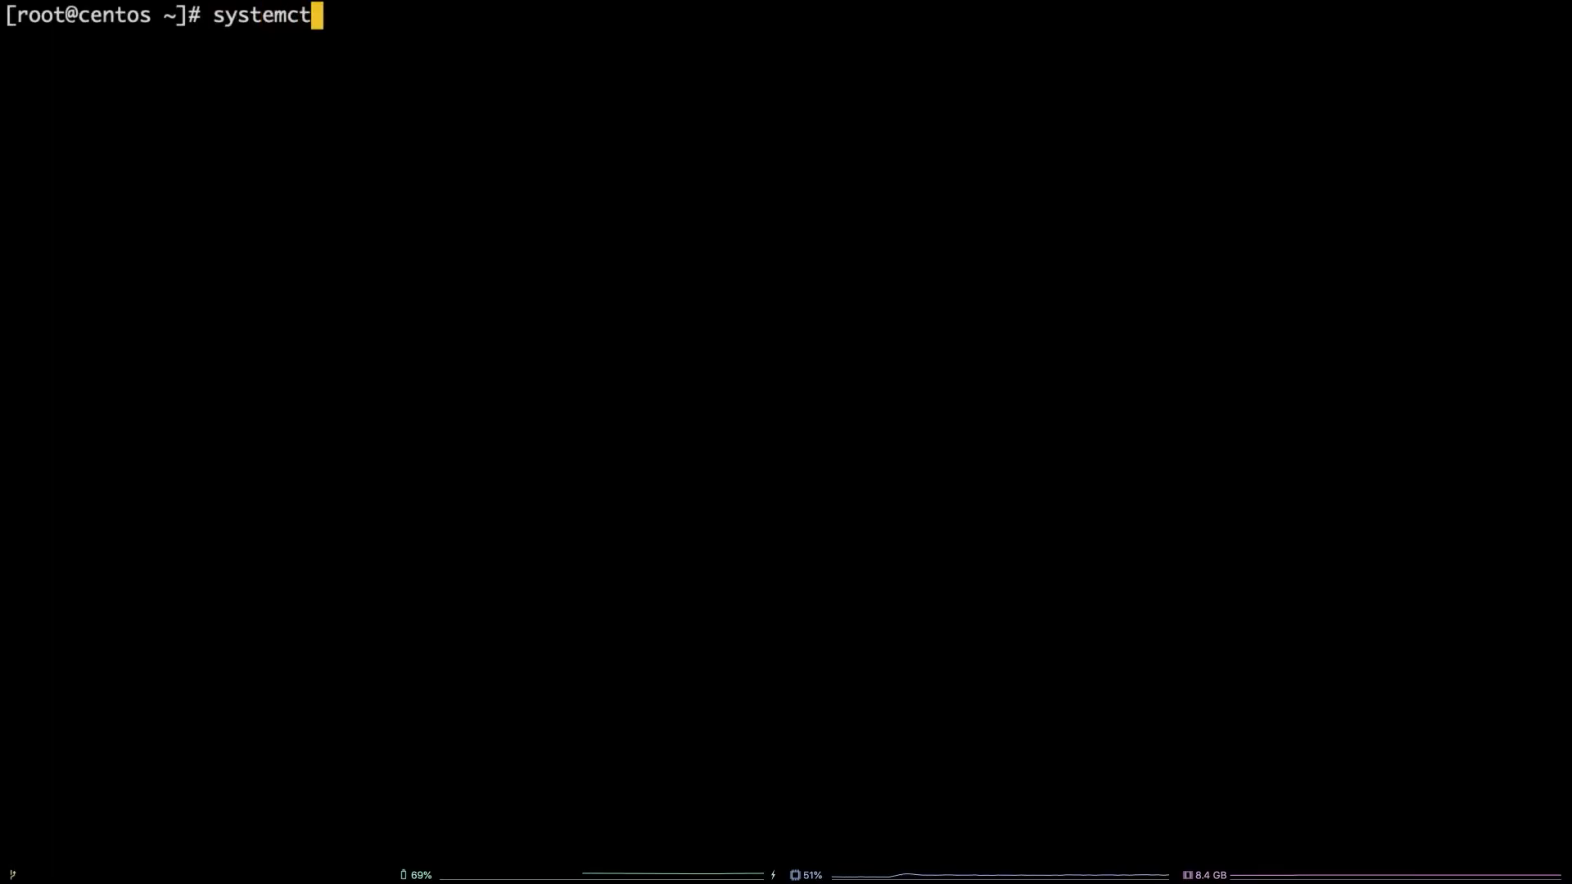
type("l enable -")
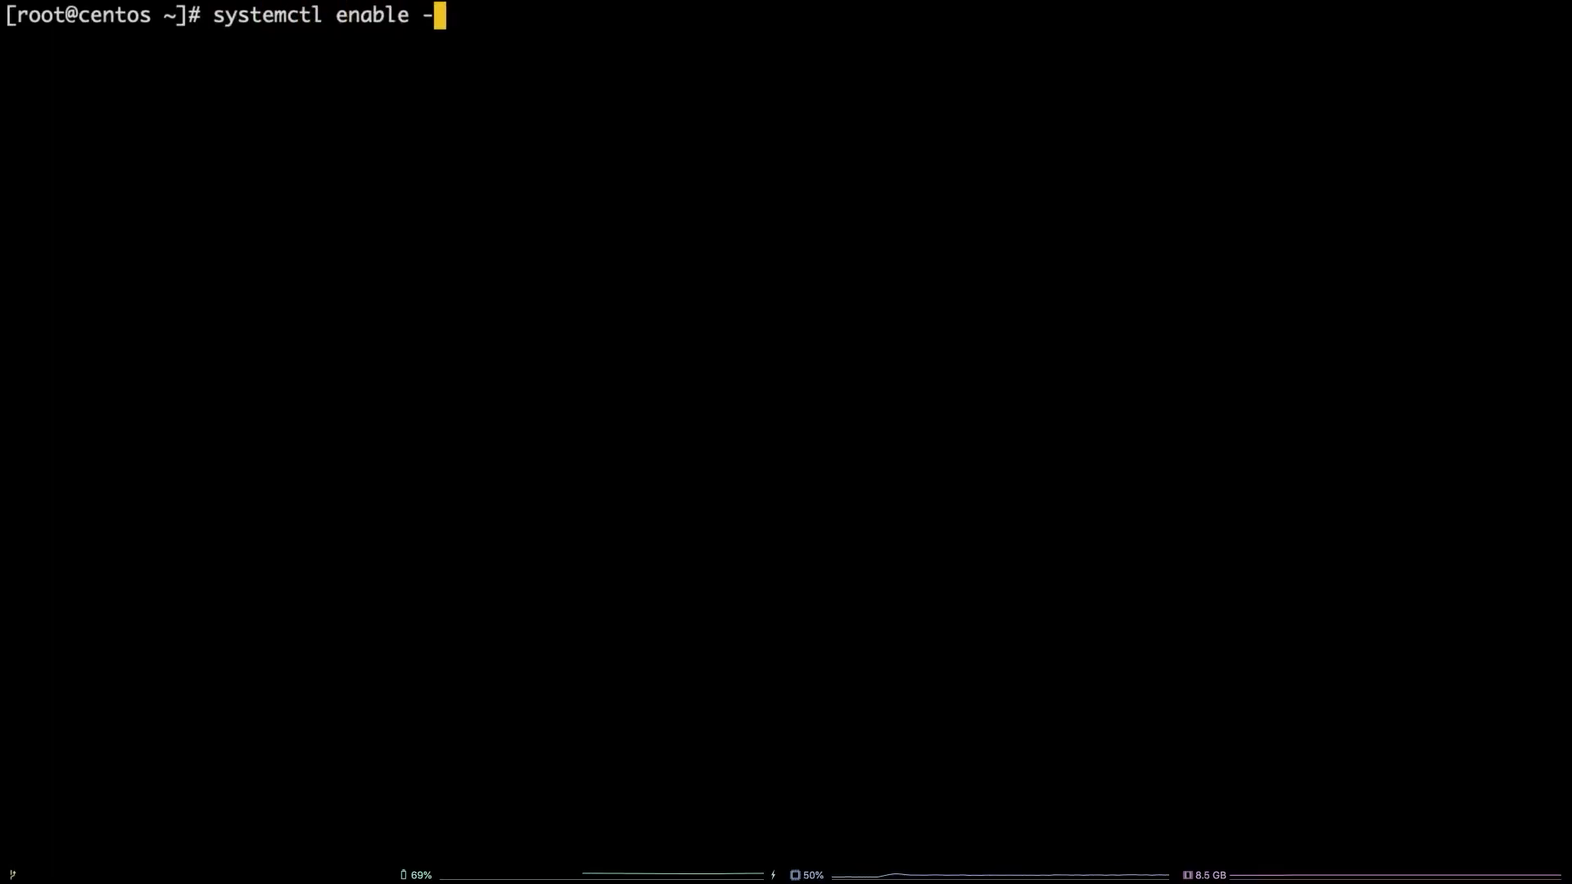
type("-now snapd.so")
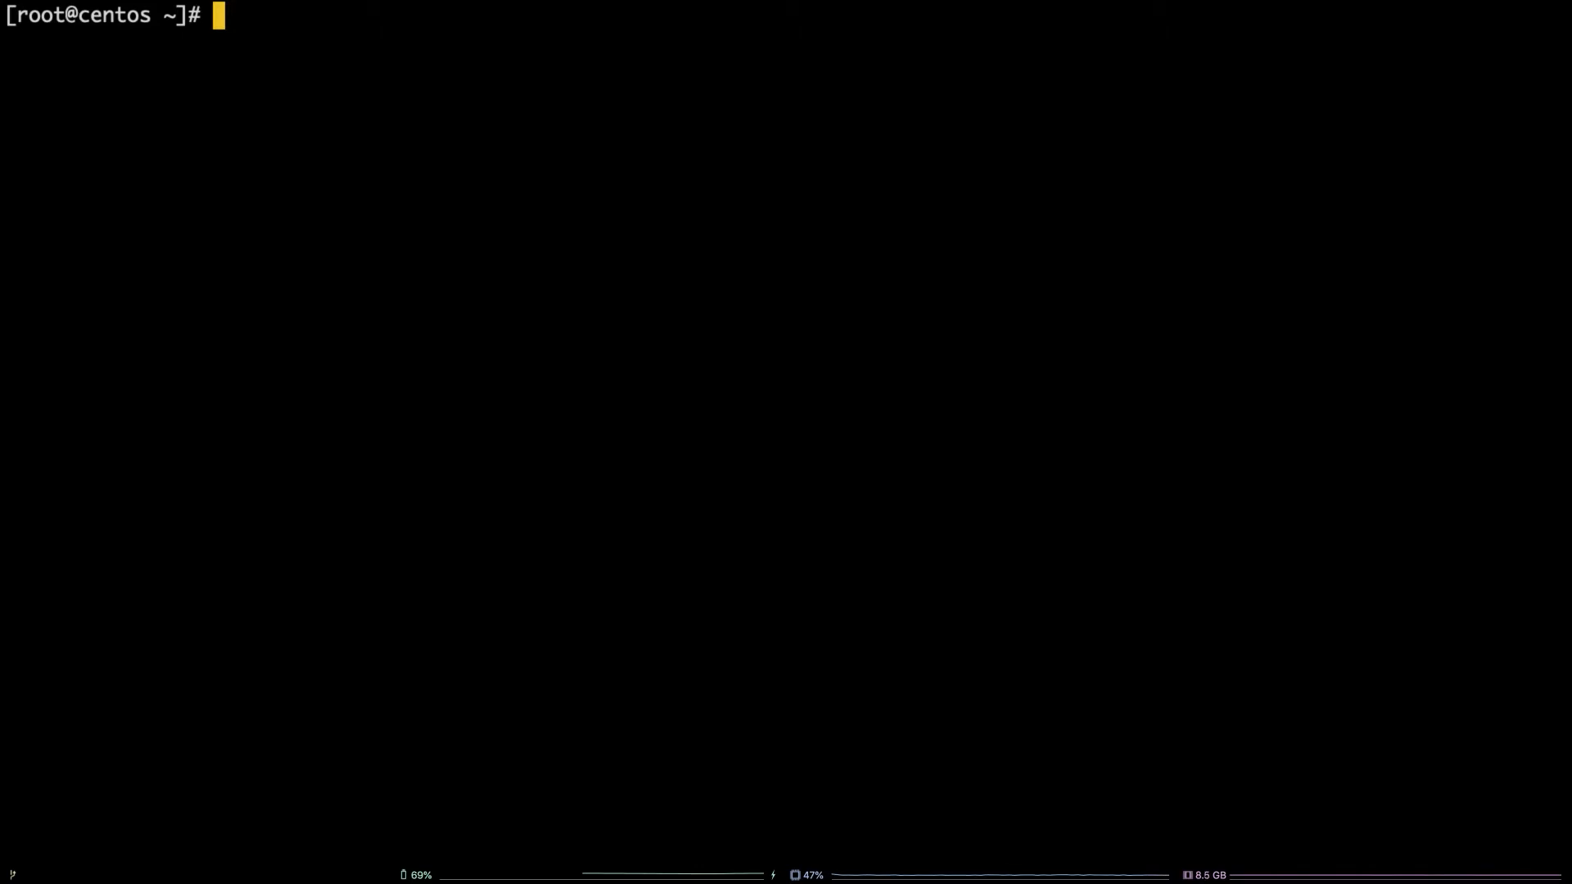
- Link /var/lib/snapd/snap to /snap and restart the shell with exec bash
type("ln -s")
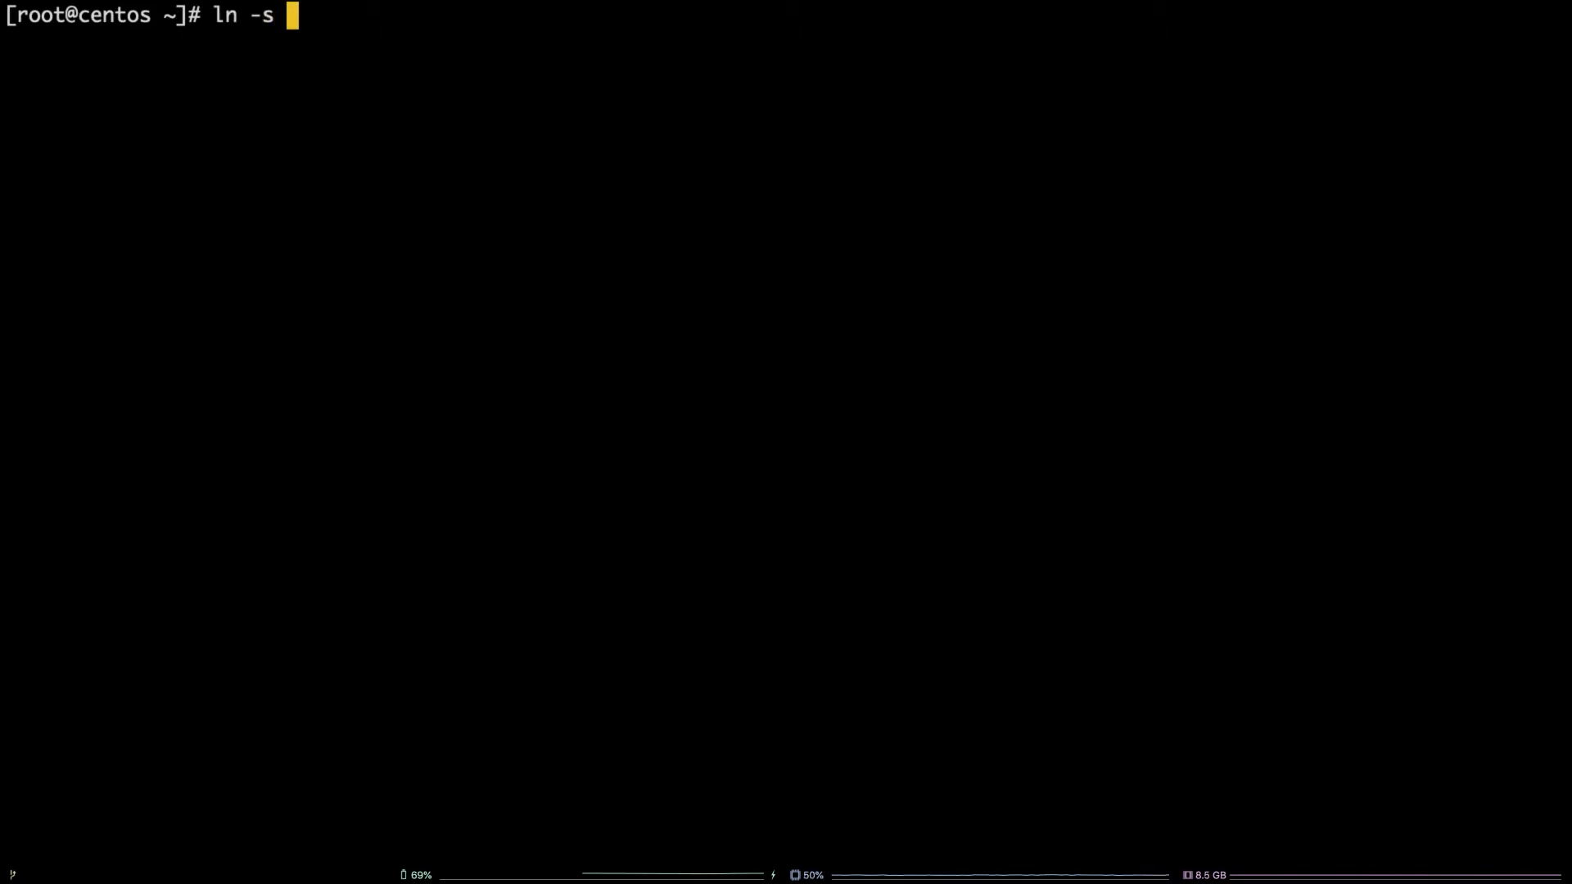
type("/var/s")
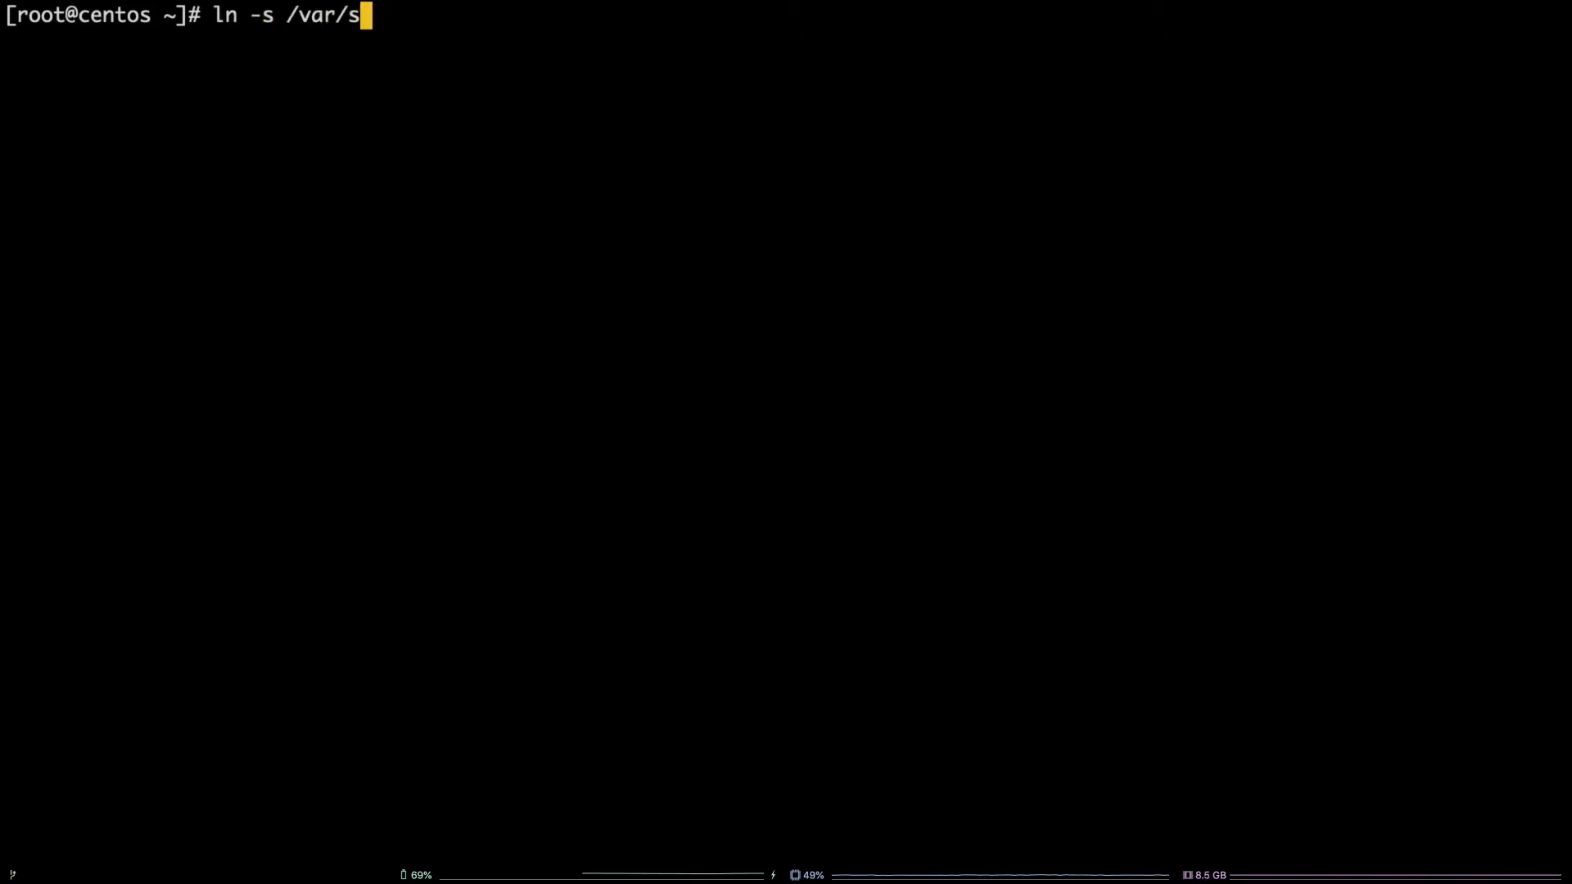
type("ib/")
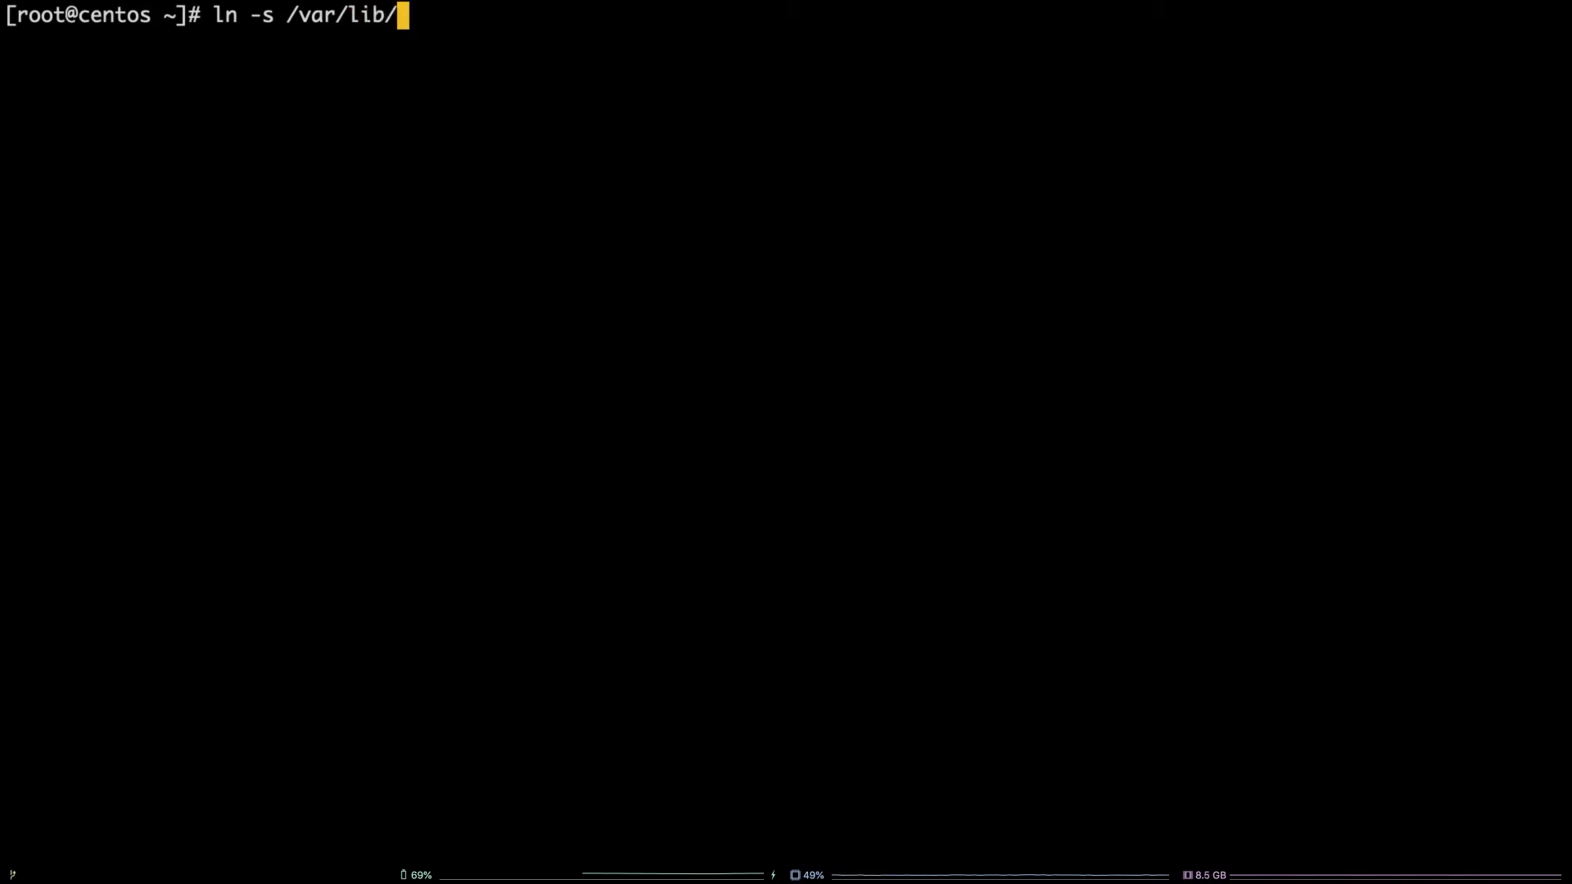
type("snapd/snap /")
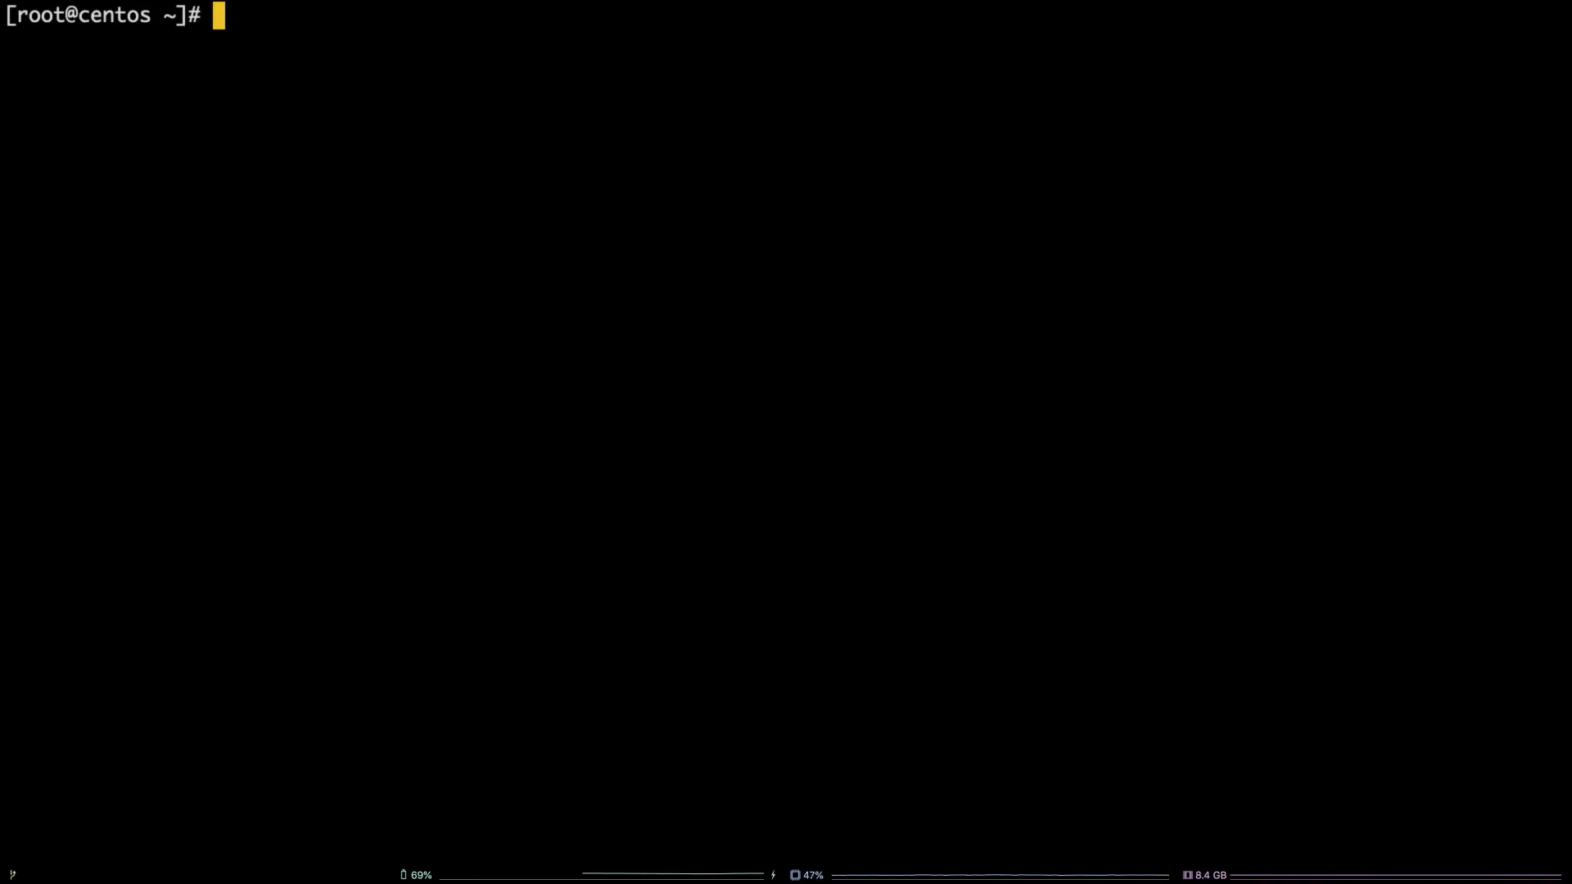
type("exec bash")
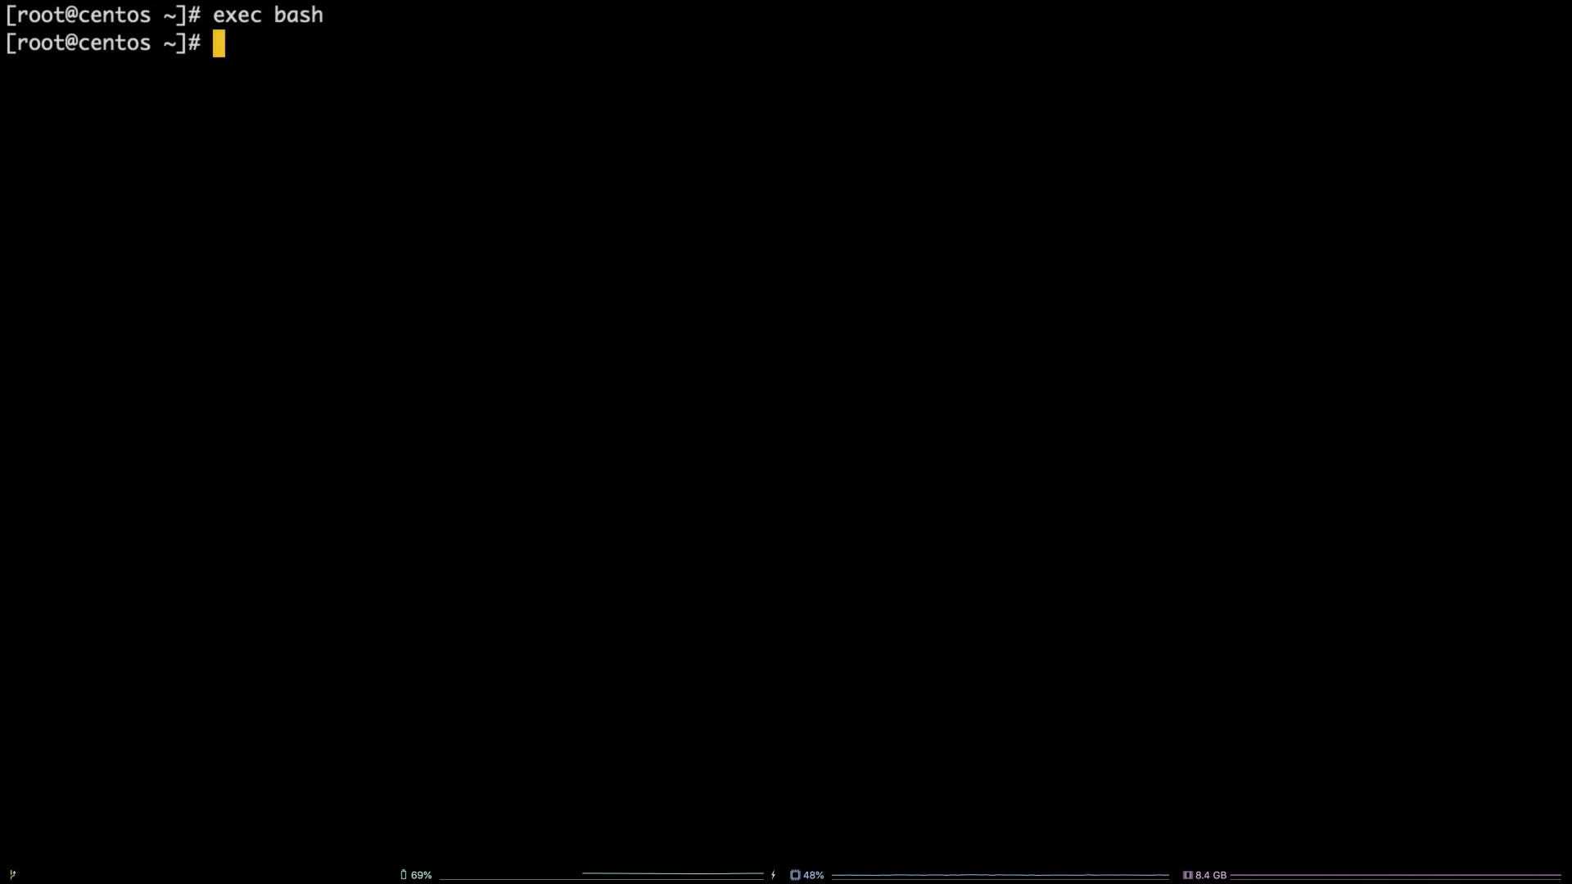
- Install snapcraft with --classic, run snapcraft to verify, and leave the CentOS session
key("Return")
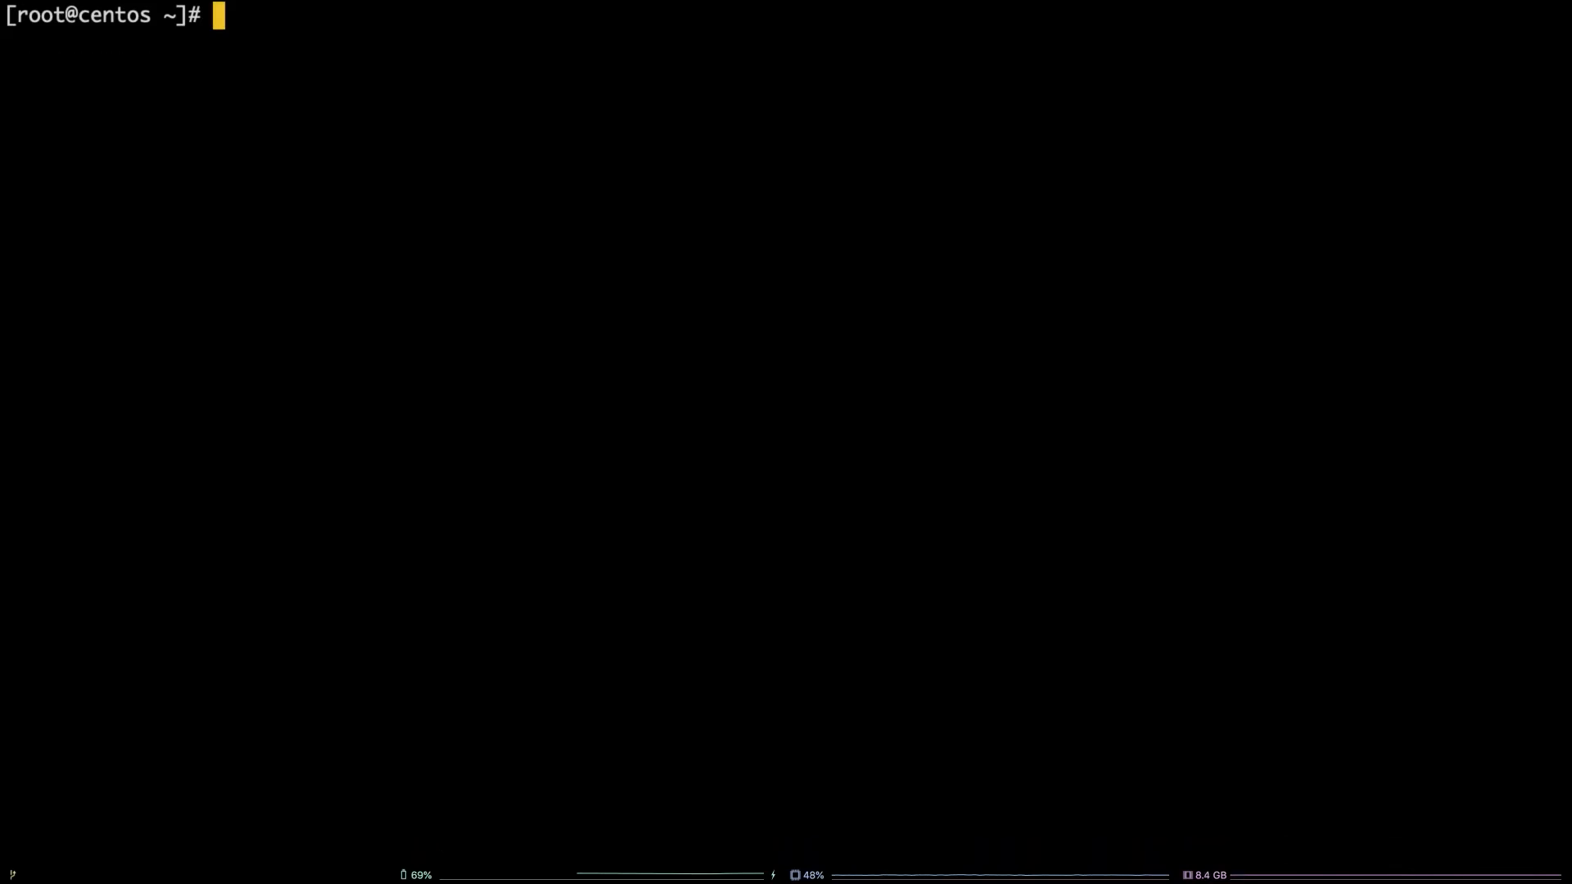
type("snap install snapcraft --classic")
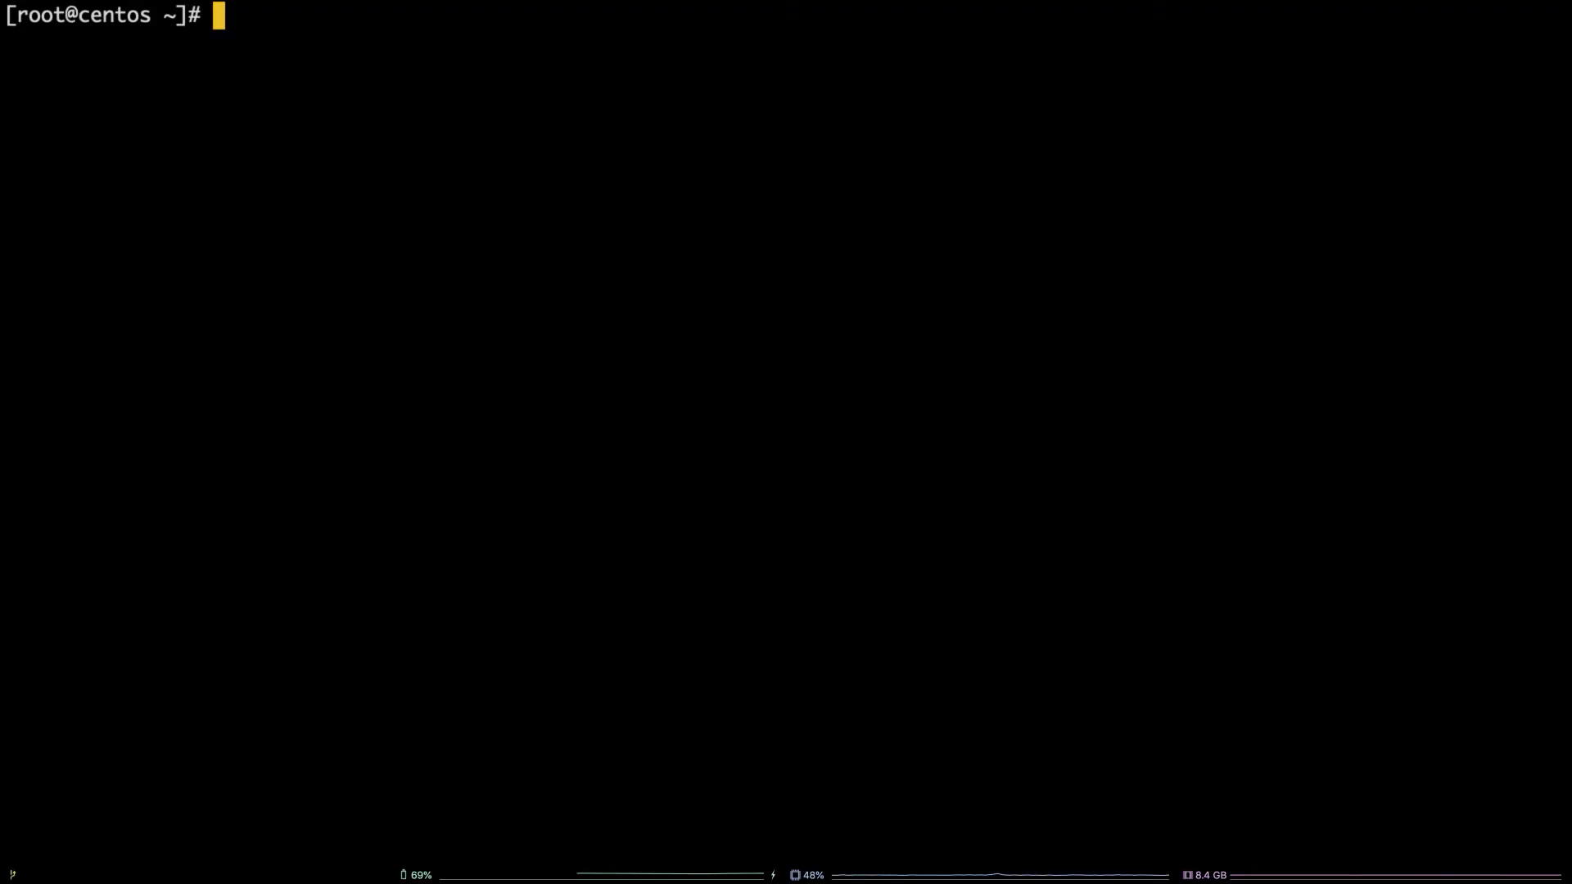
type("snapcr")
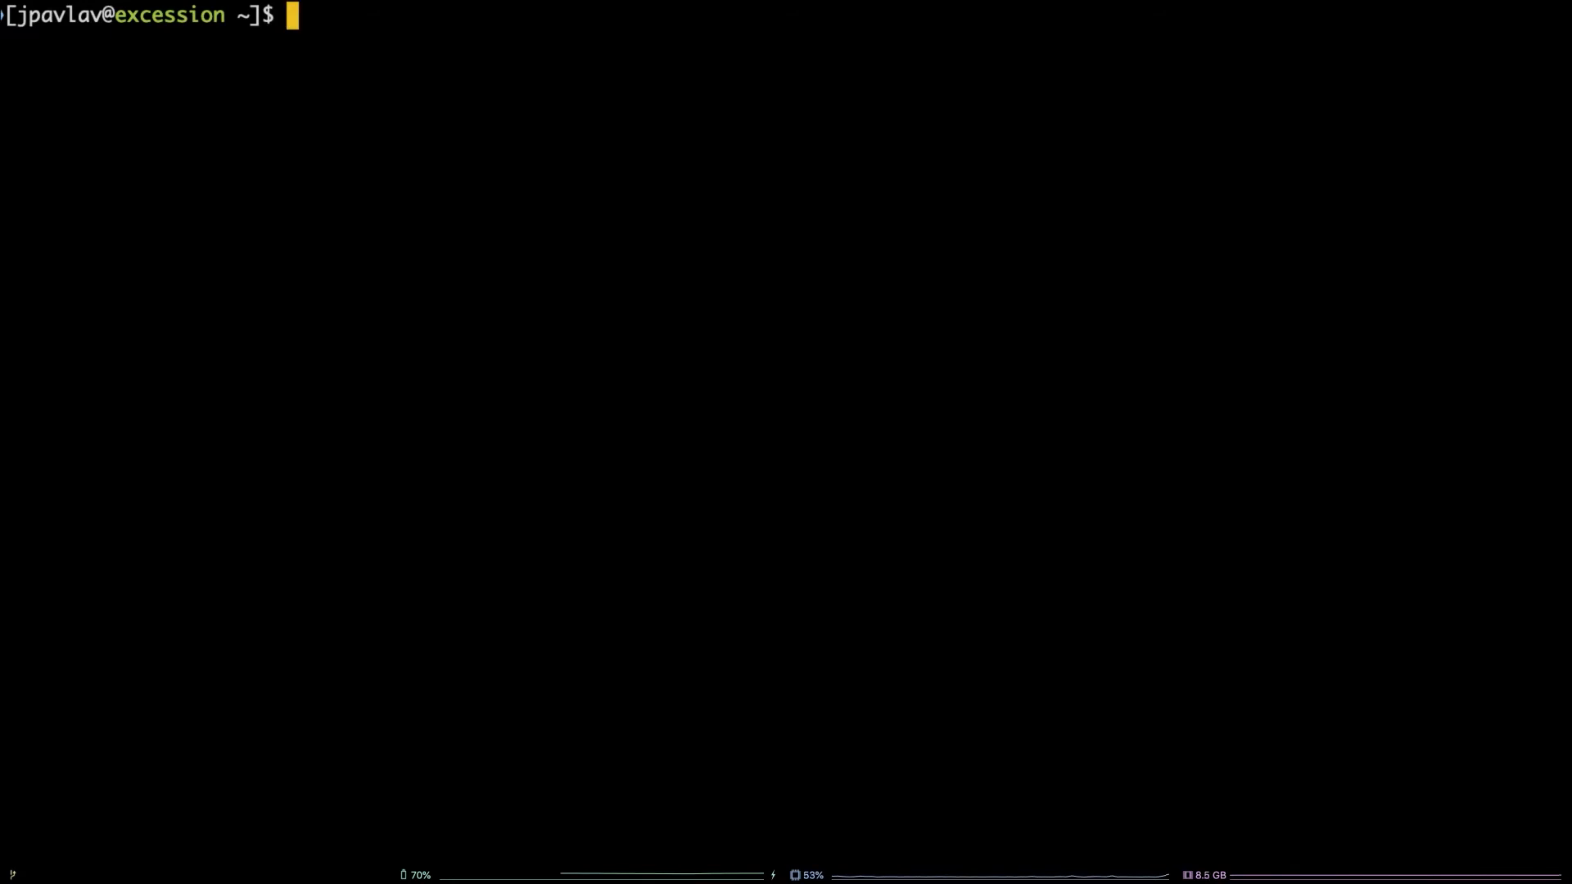
- SSH as root into ubuntu.awesome.com, confirm with whoami, and check snap --version
type("ssh root@ubuntu.awesome.com")
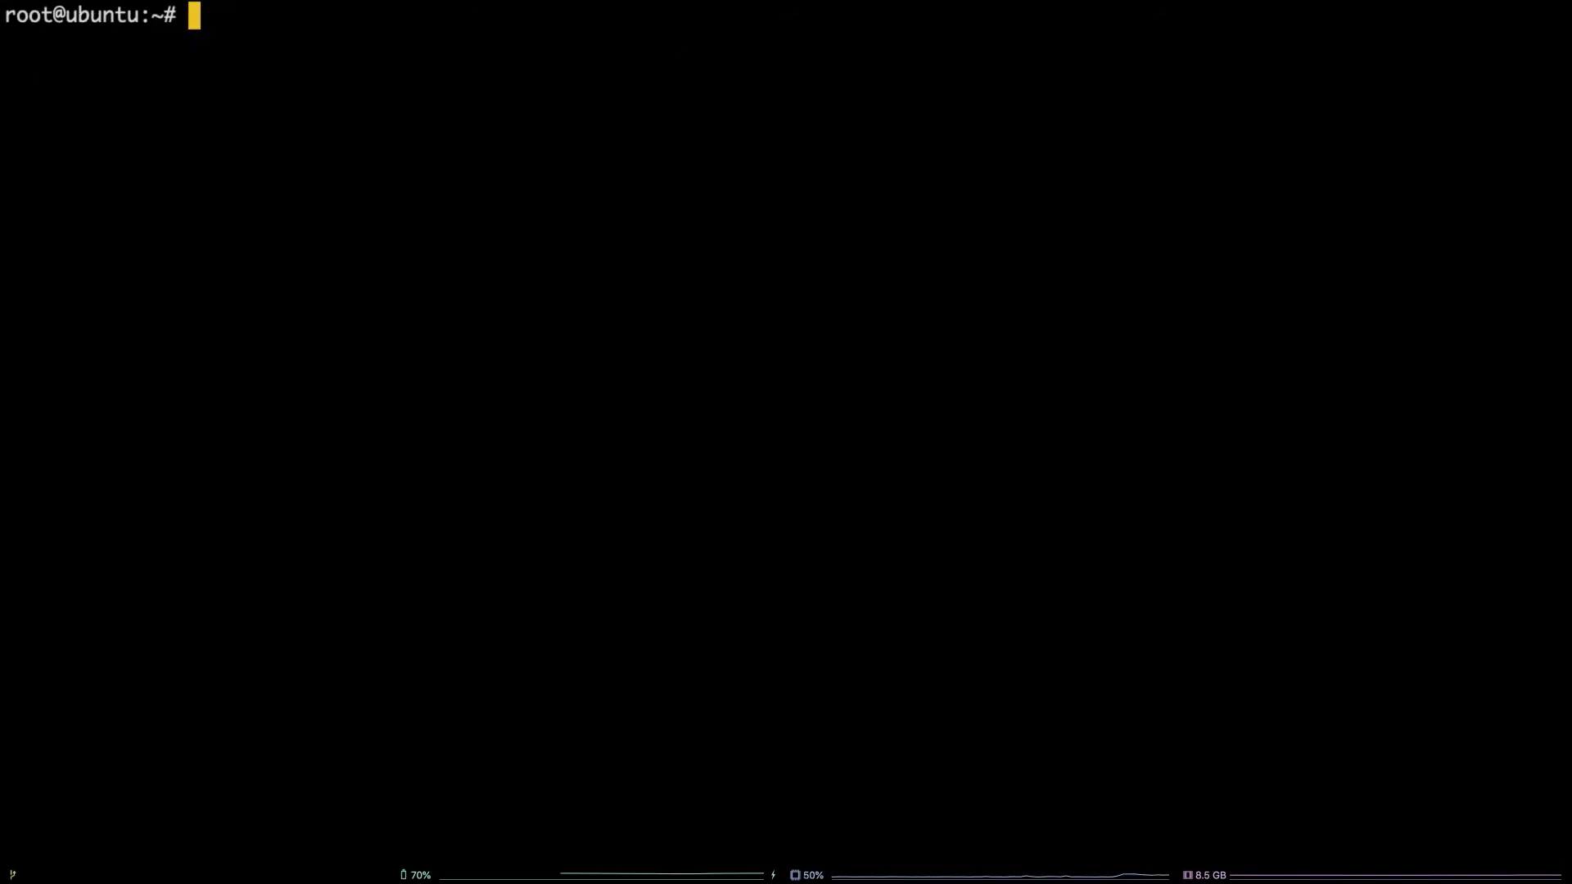
type("whoami")
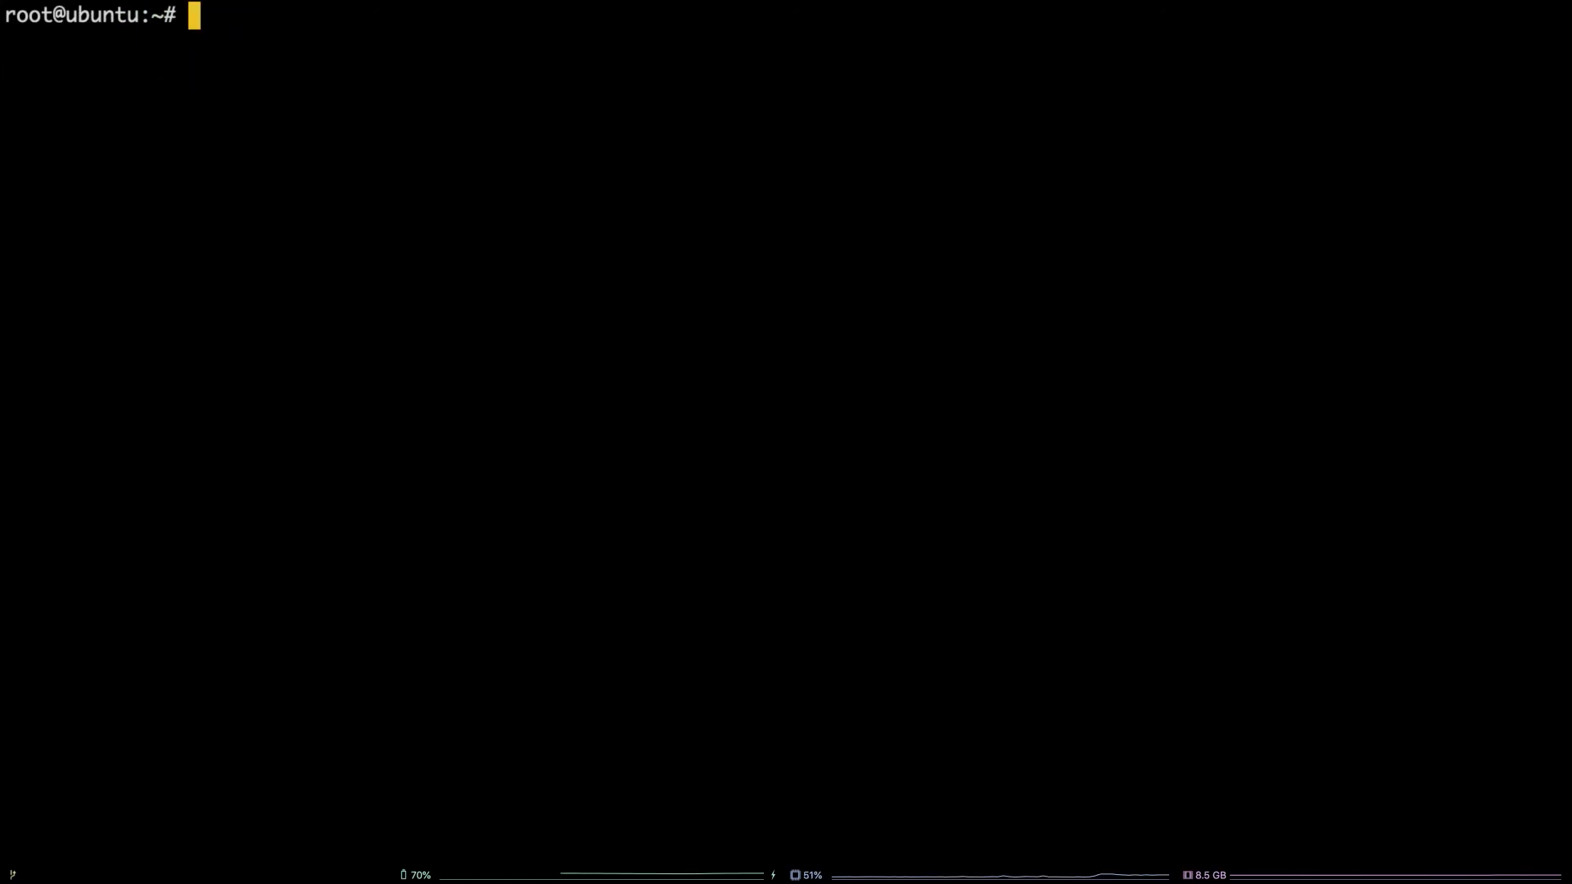
type("snap --vers")
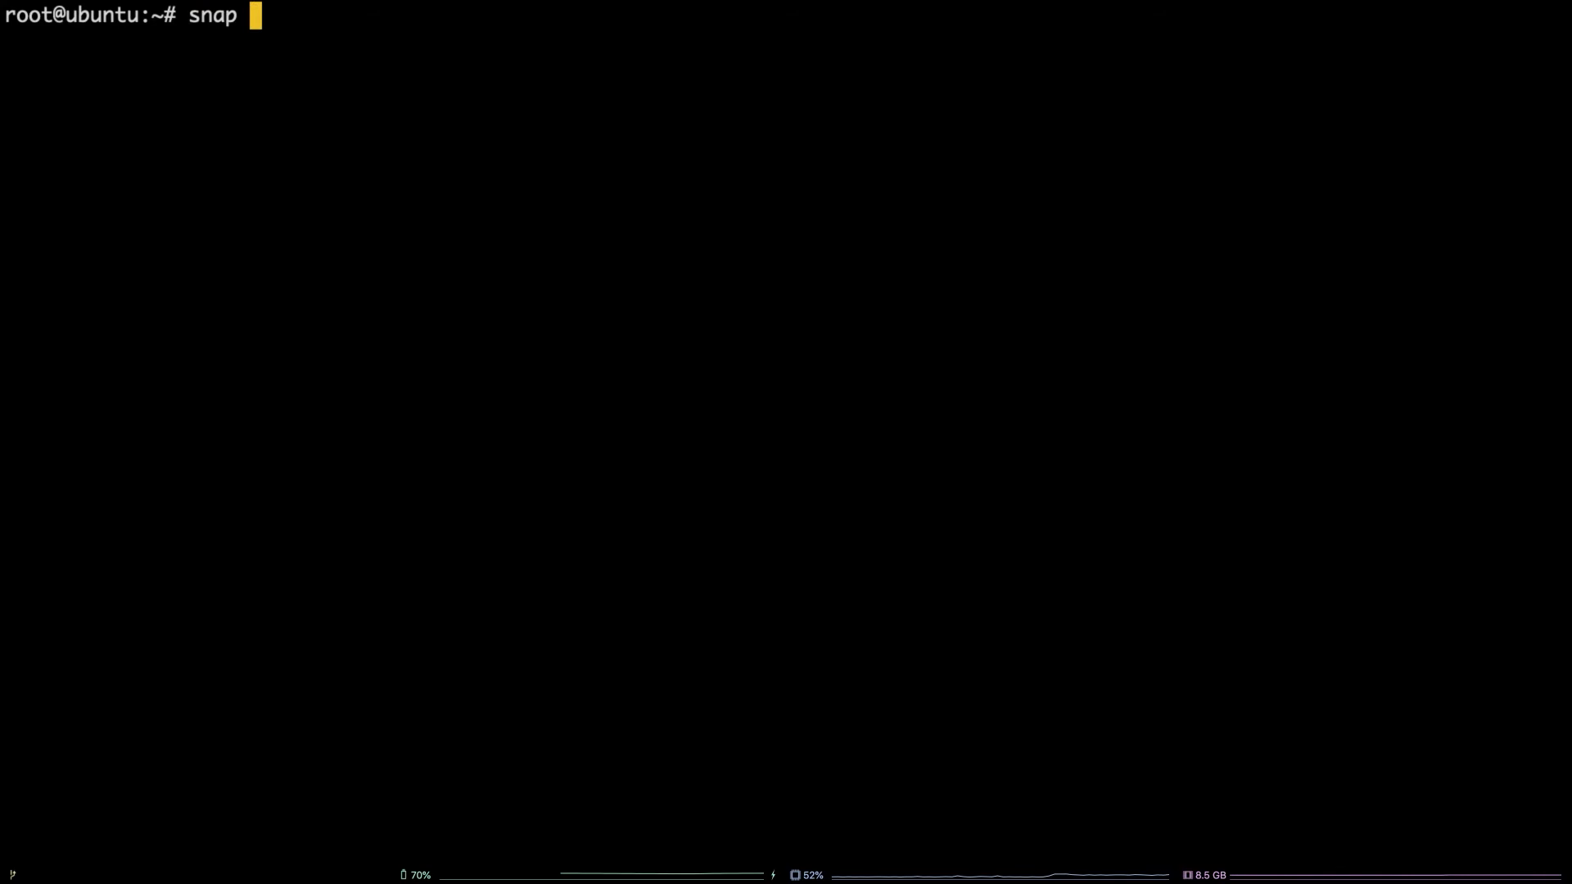
- Install snapcraft 3.8 with --classic on Ubuntu and start running snapcraft
type("install snap")
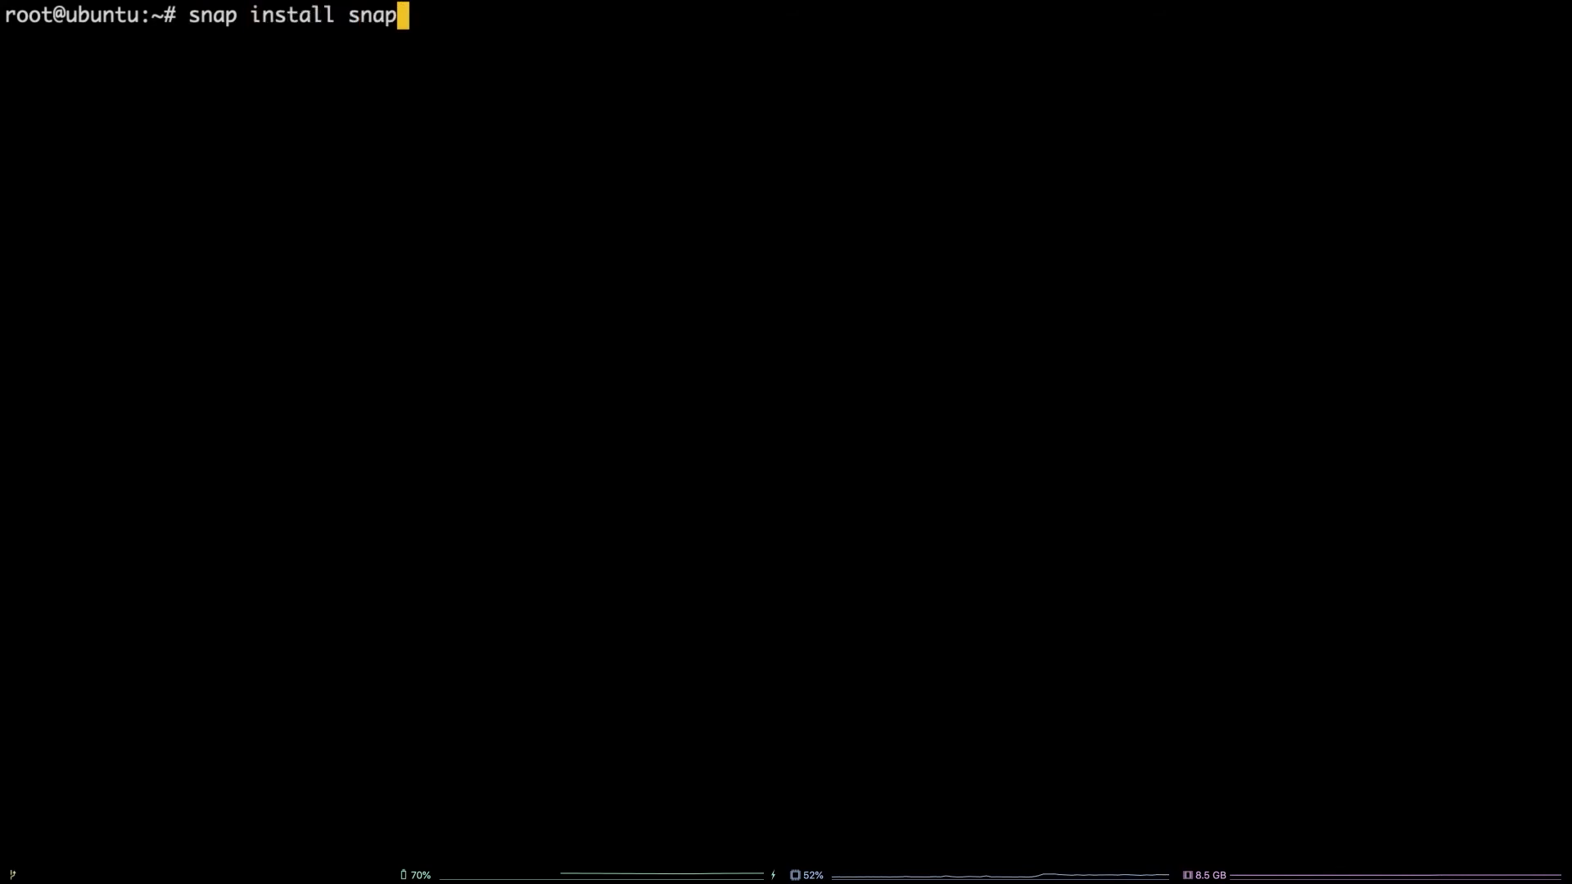
type("craft --classic")
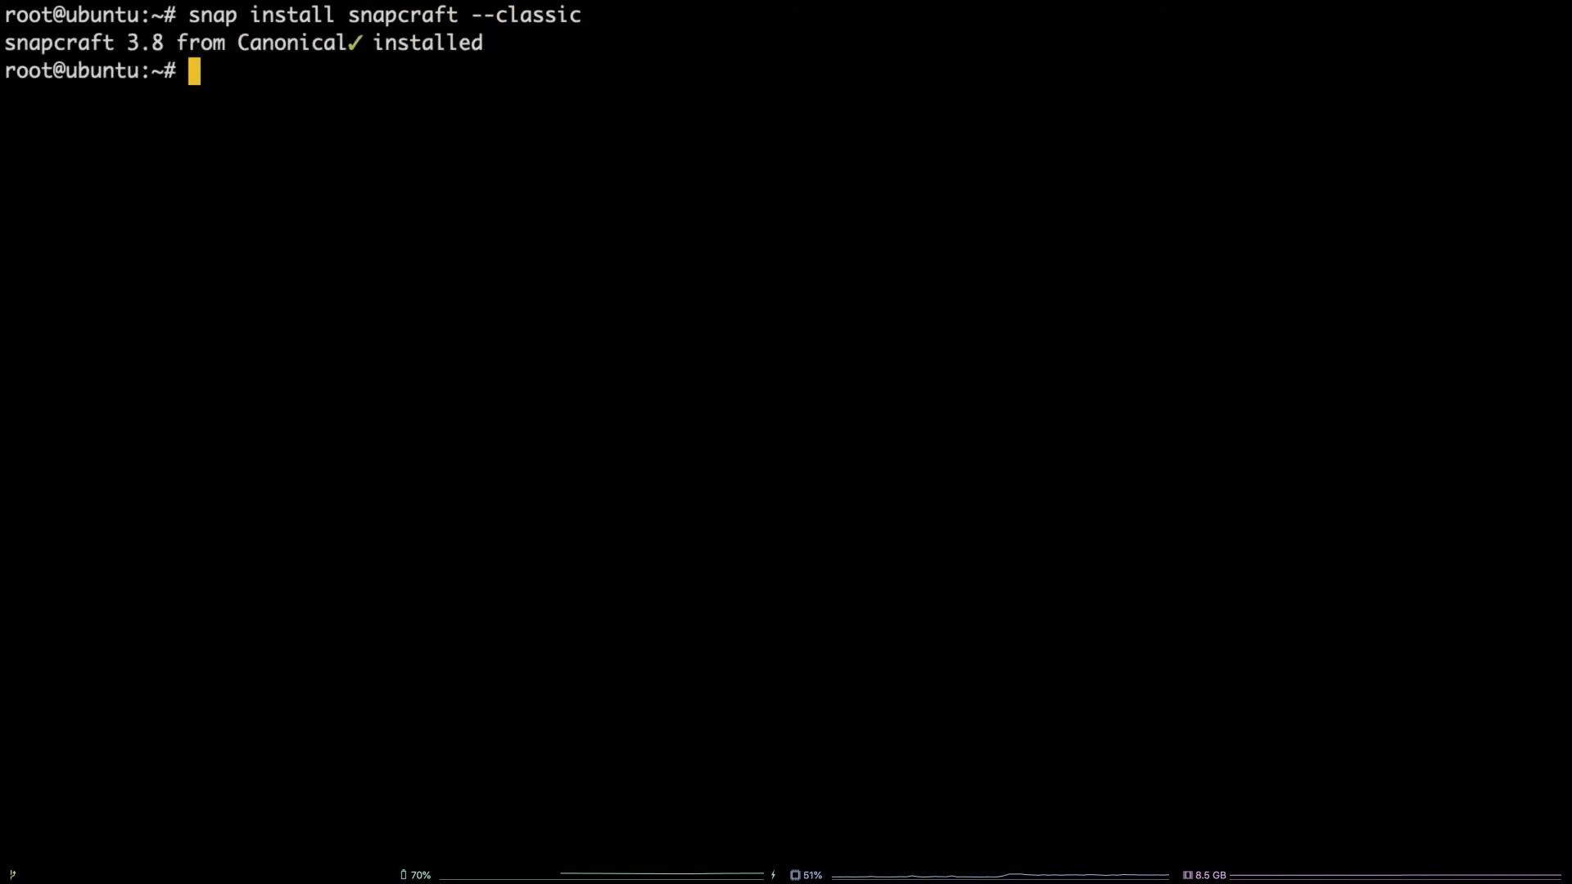
type("snapcr")
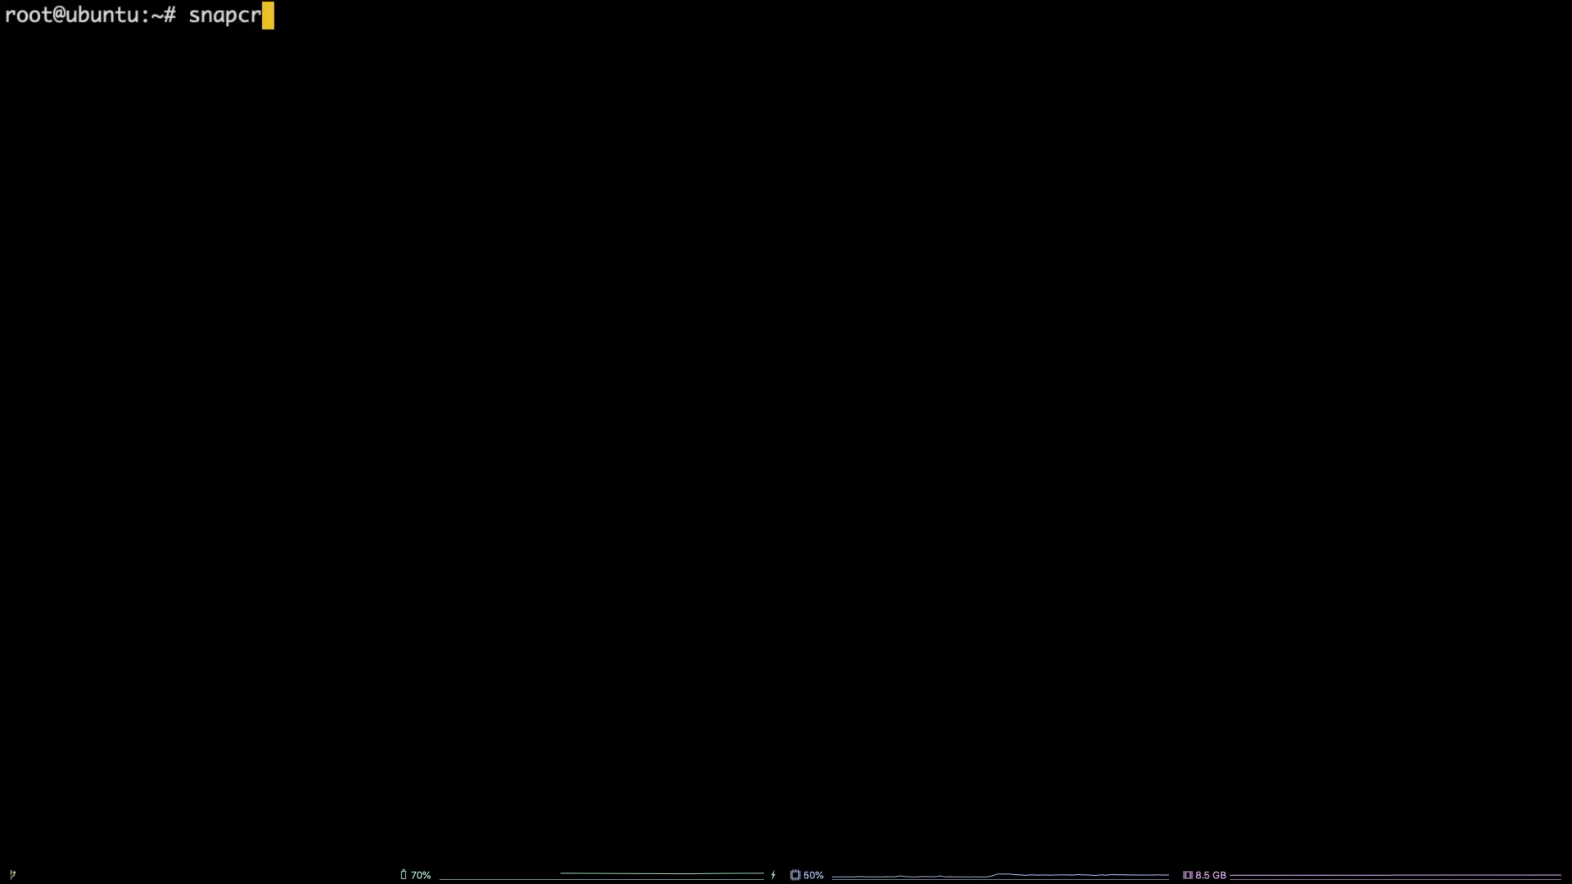